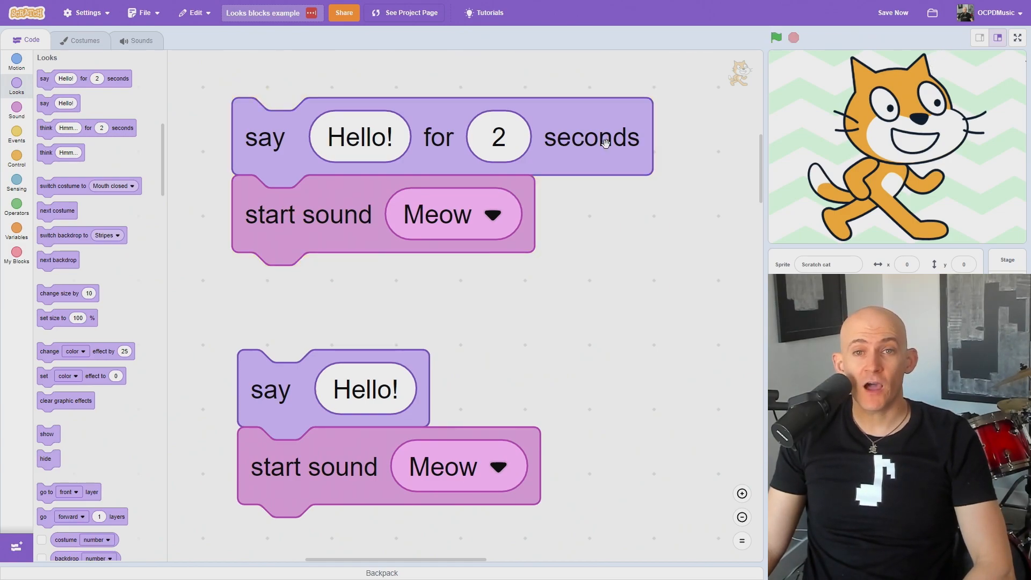
mouse_move(407, 357)
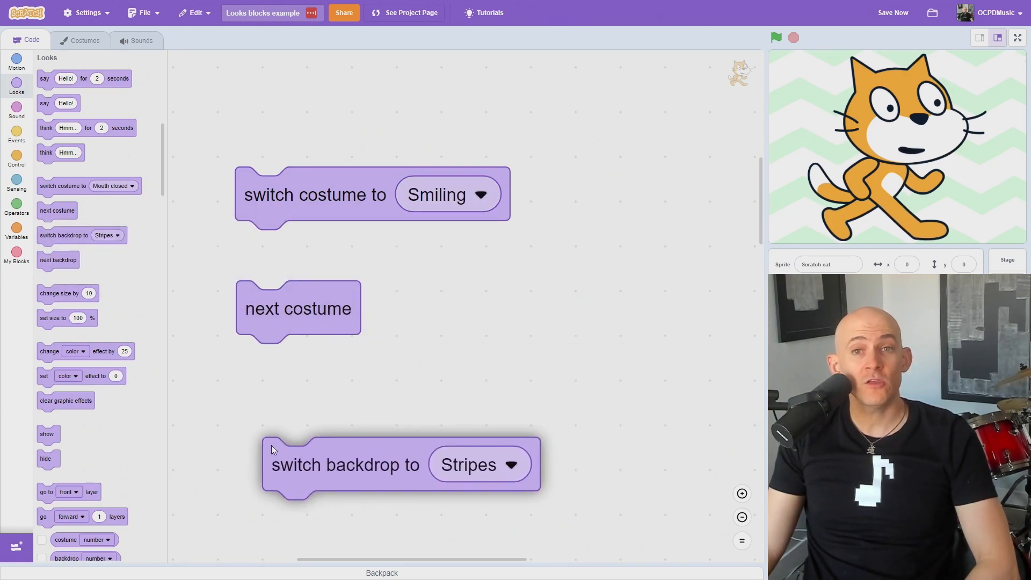
Browse backdrop options, then run 'switch costume to pick random 1 to 3' on the cat.
click(479, 464)
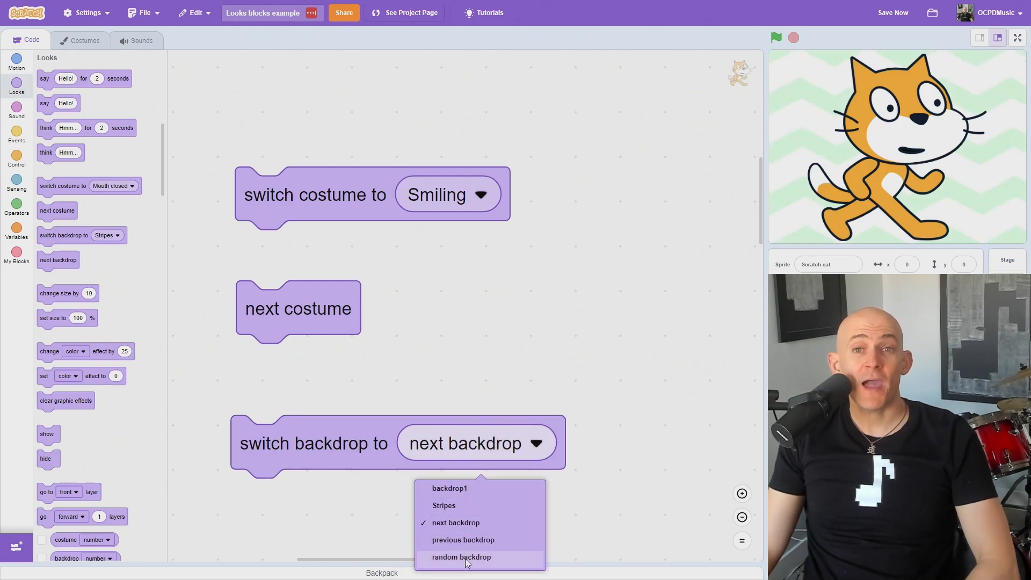
click(460, 556)
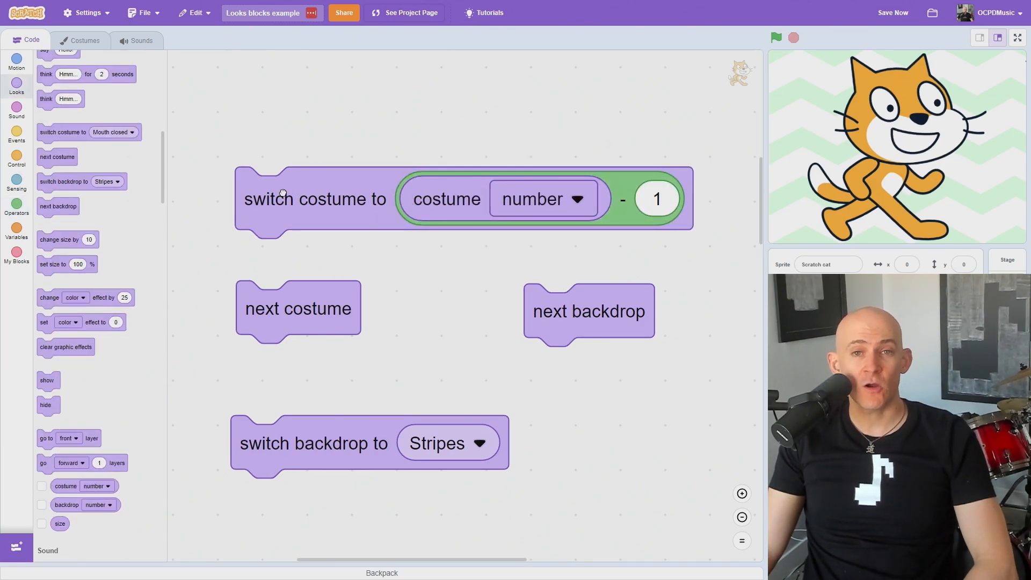
click(15, 207)
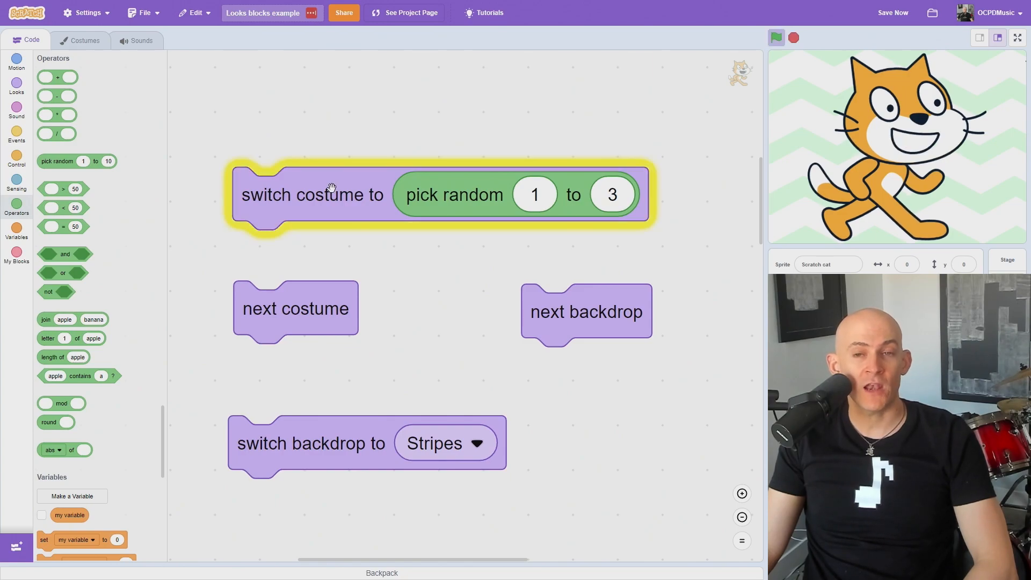
click(16, 85)
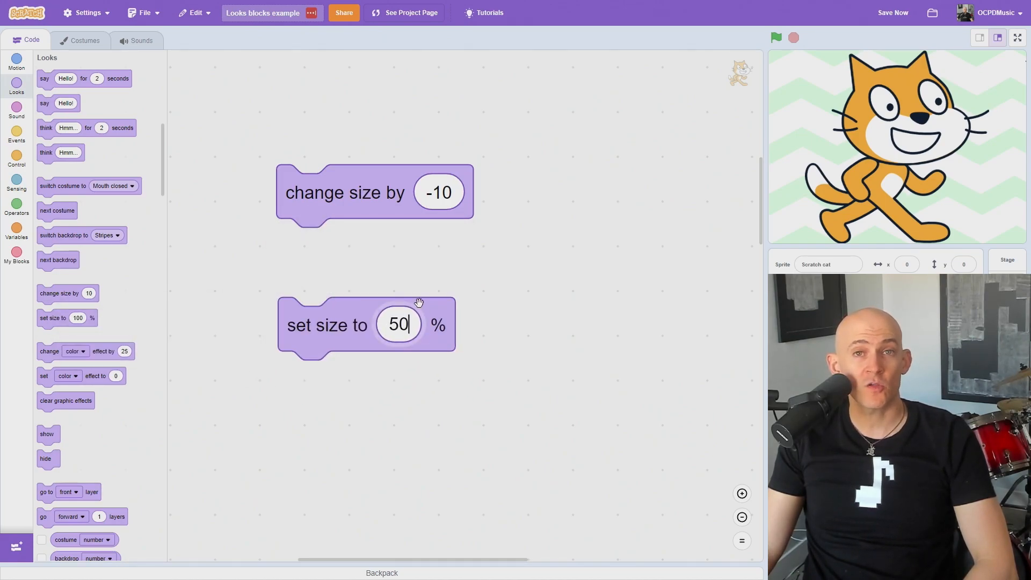
Enter 10 in 'set size to' and run the block on the cat.
text(10)
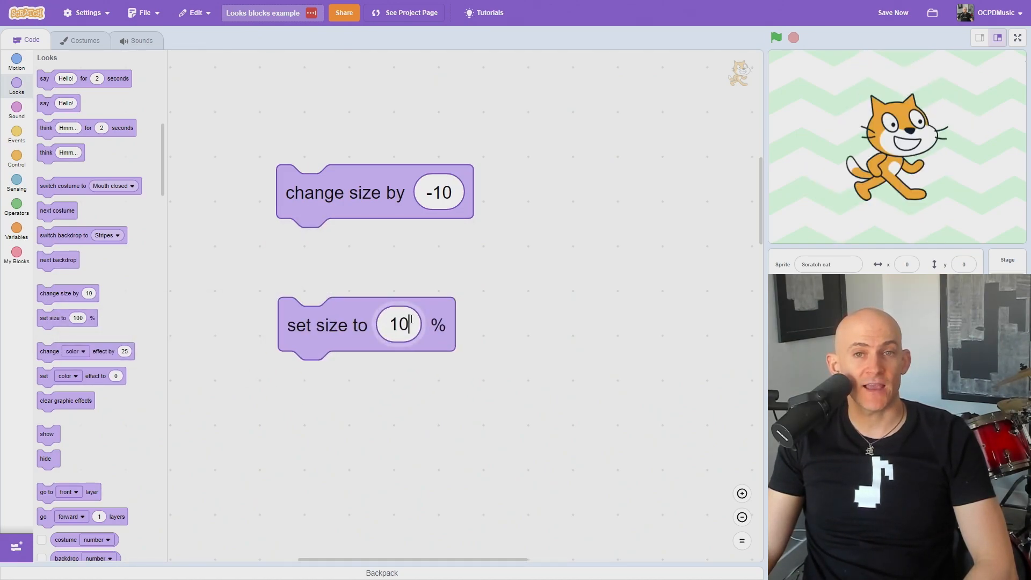
click(406, 177)
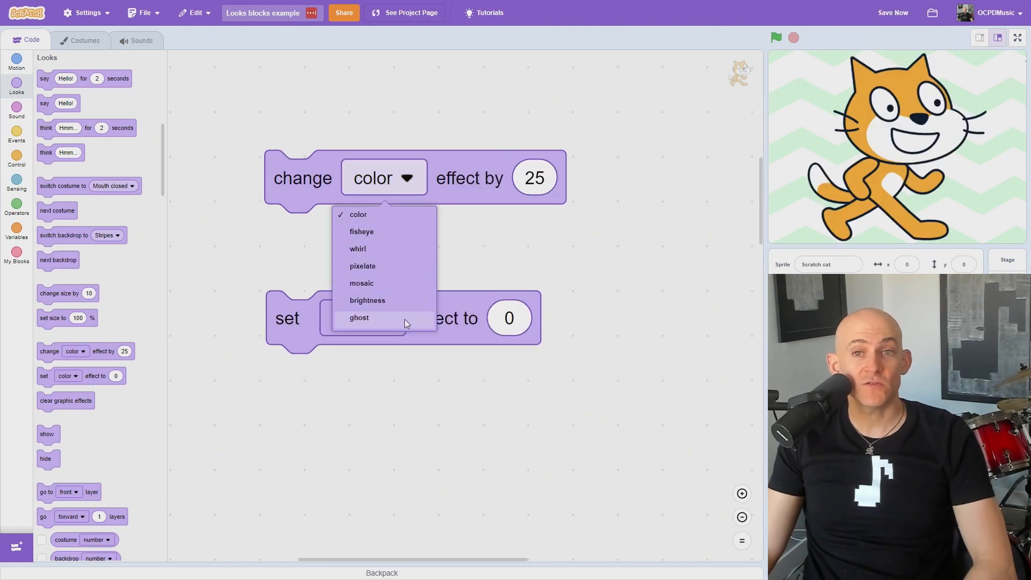
Apply the color, fisheye and mosaic effects to the cat in turn.
click(357, 214)
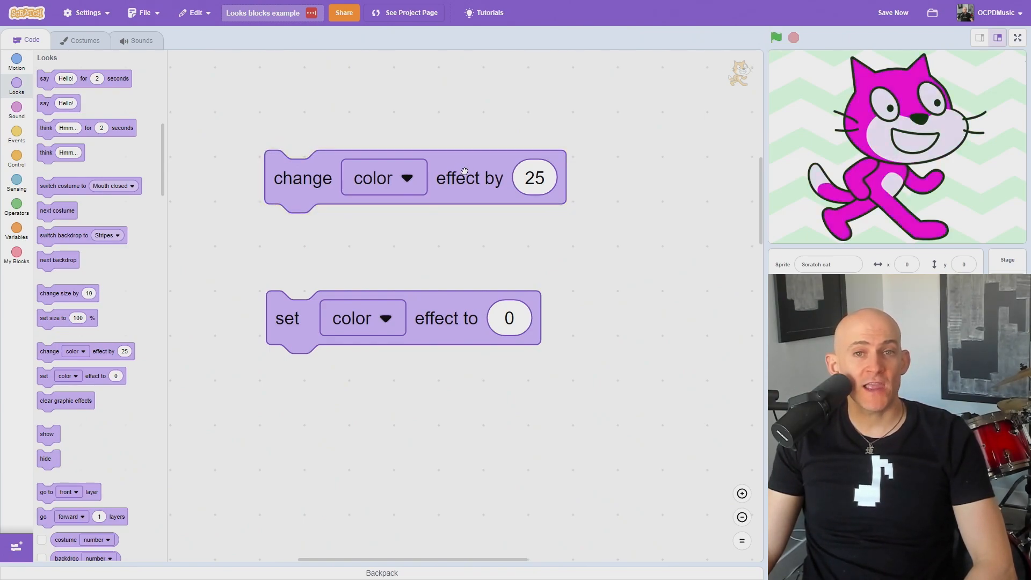
click(383, 178)
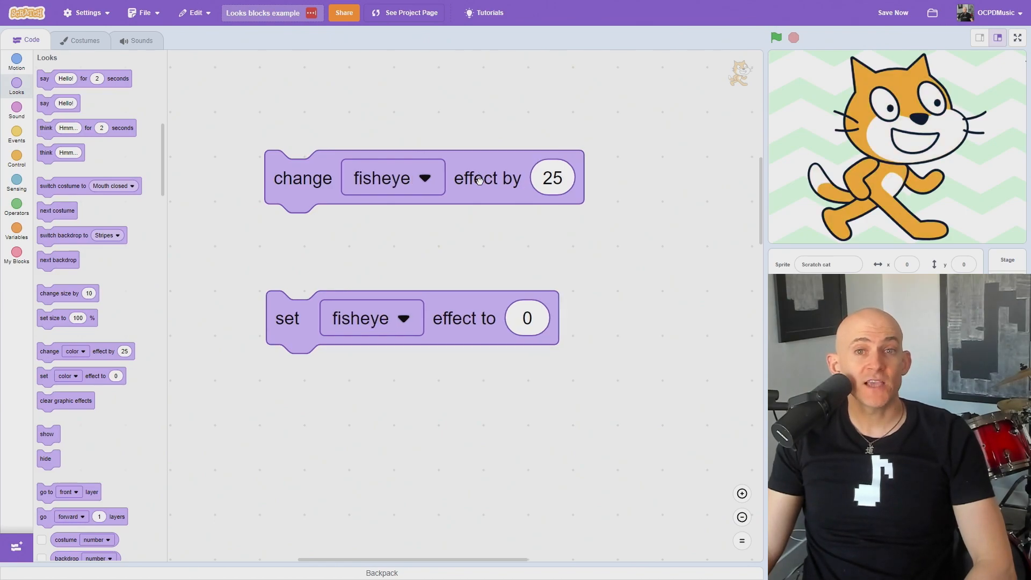
click(551, 177)
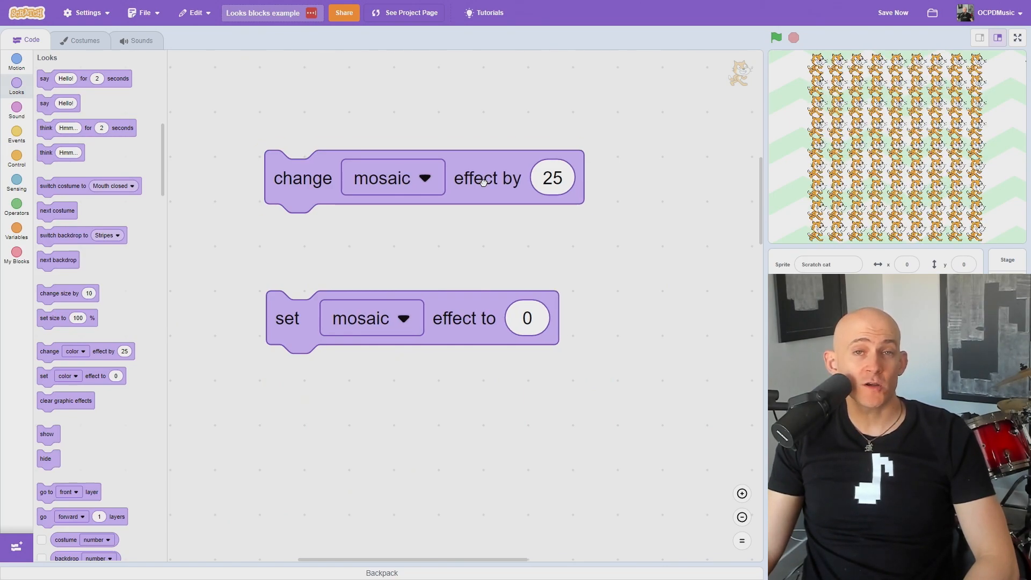
click(392, 177)
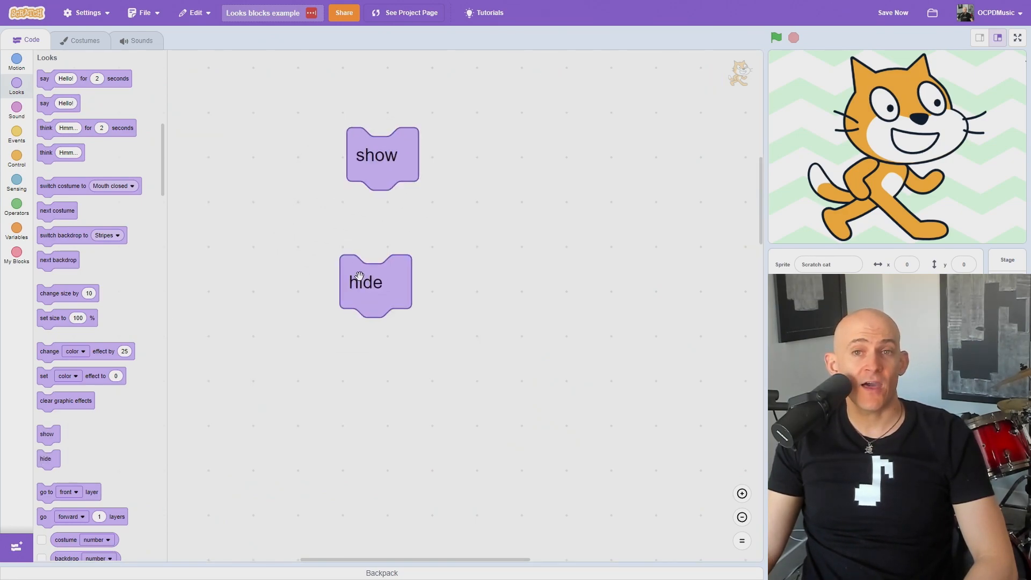
Stack 'set ghost effect to 100' above 'say Hello! for 2 seconds' and run it.
drag(84, 78, 534, 185)
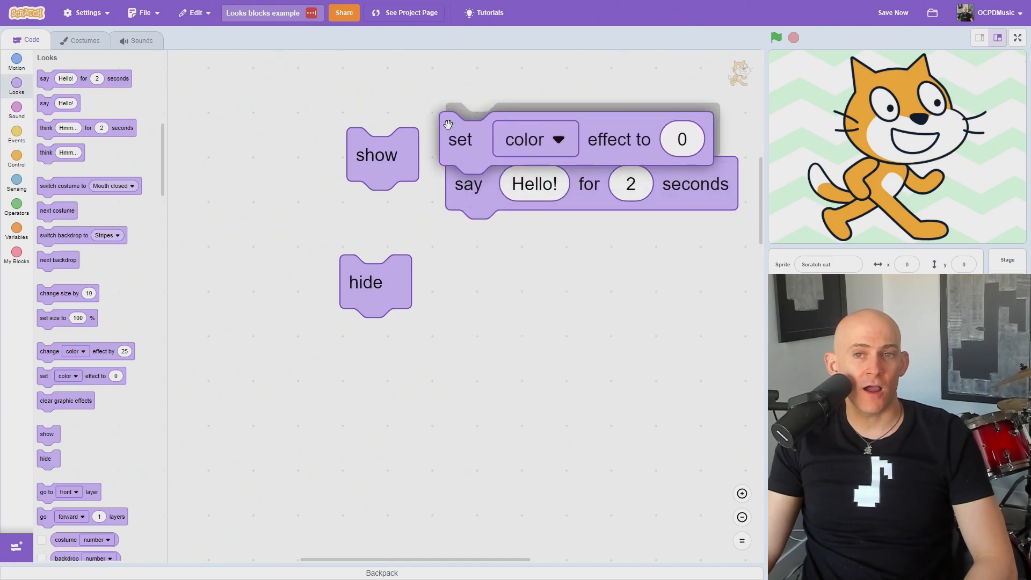
click(534, 138)
text(100)
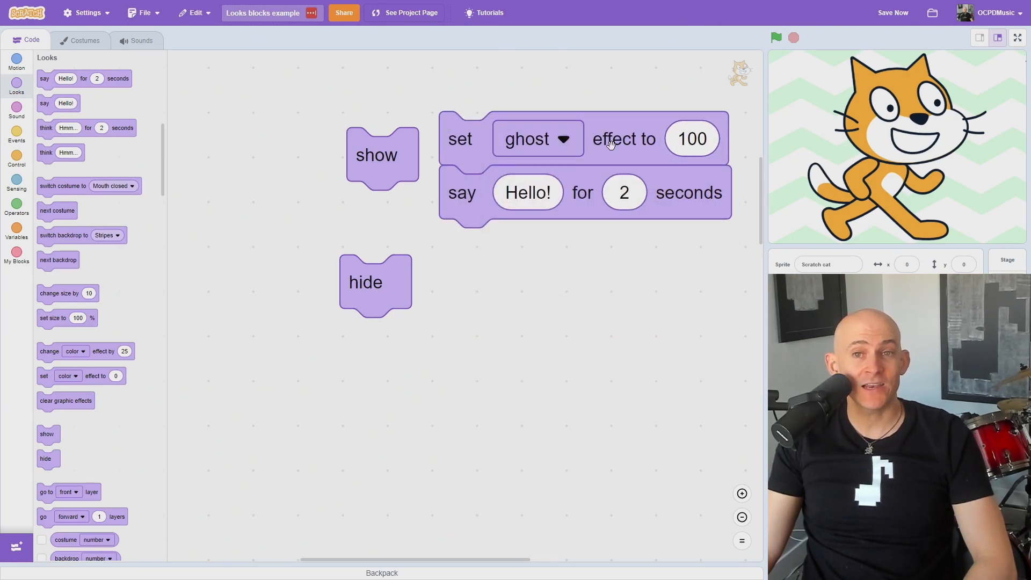
click(776, 38)
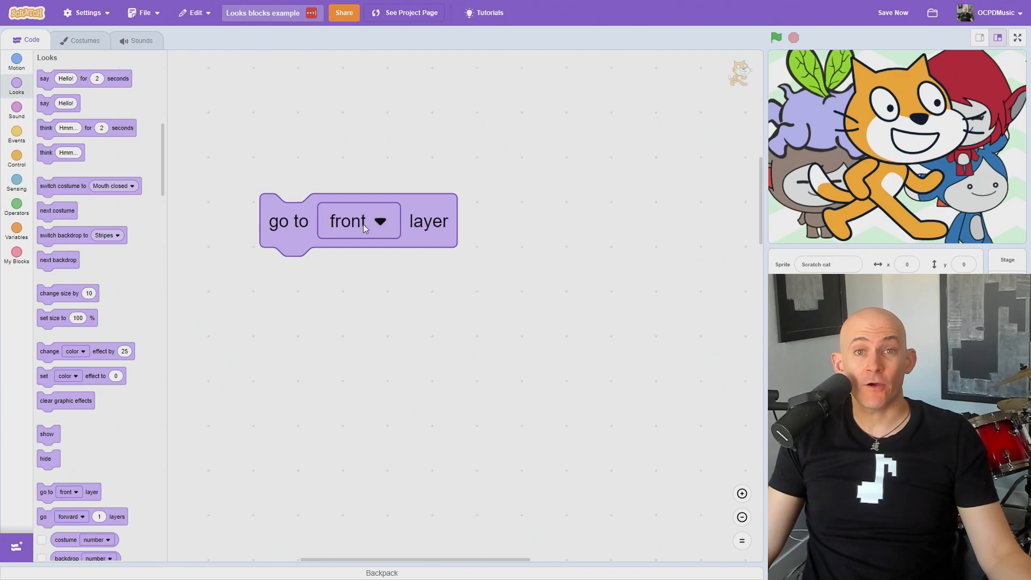
Change the layer block to 'go to back layer' and scroll the Looks palette.
click(358, 220)
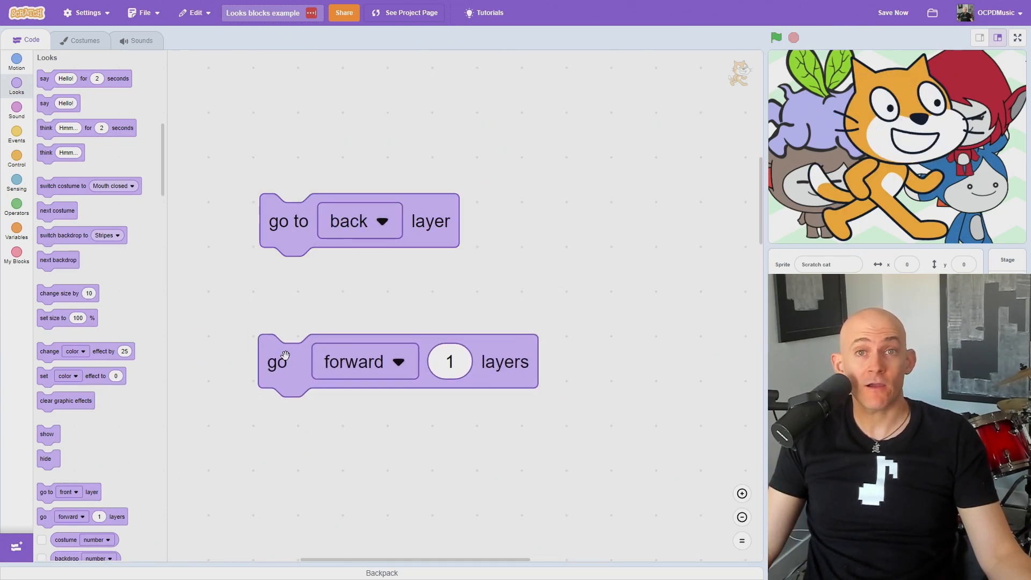
scroll(down, 3)
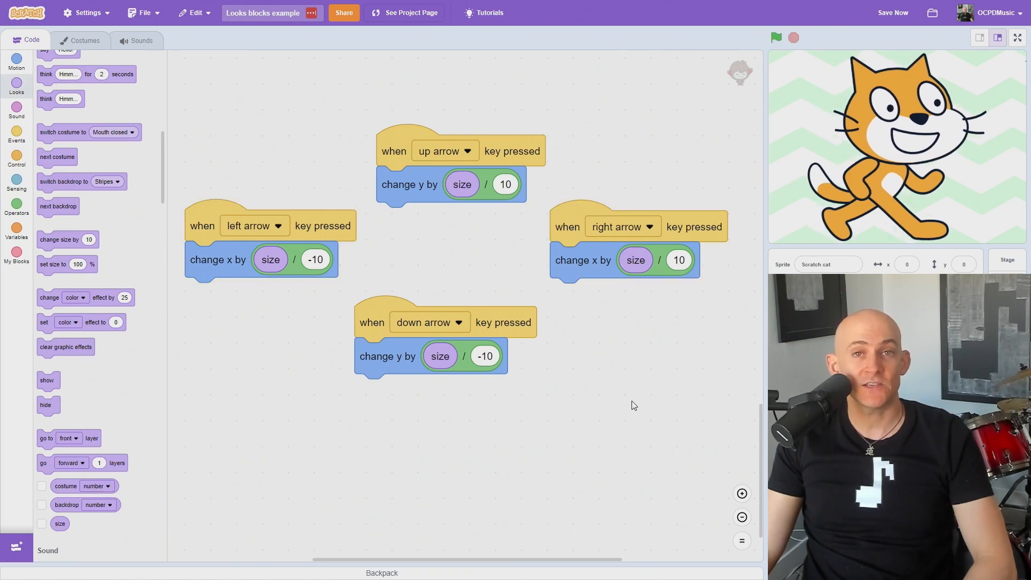
Run 'set color effect to pick random 1 to 100', then select the Stage target.
click(16, 204)
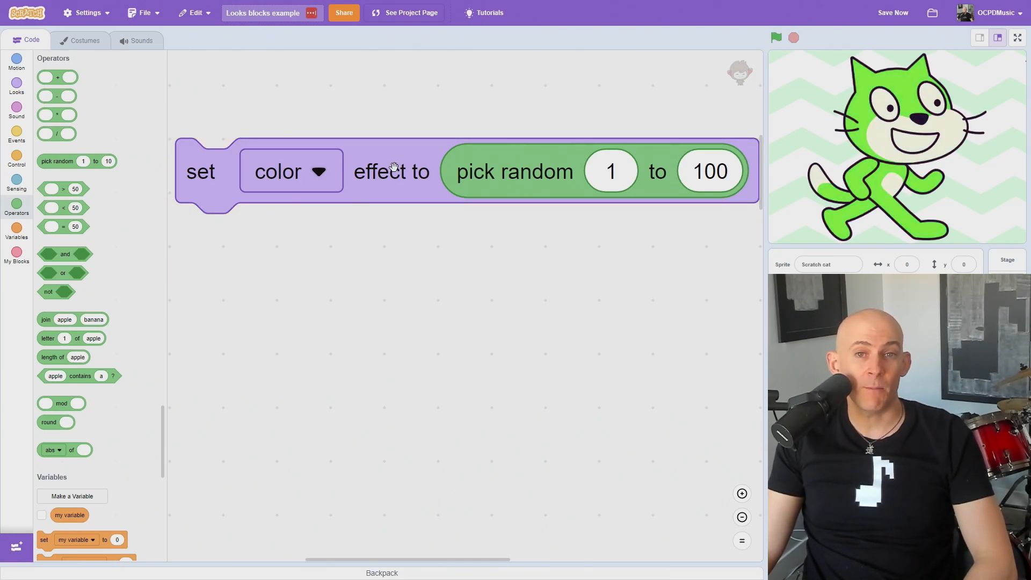
click(1006, 260)
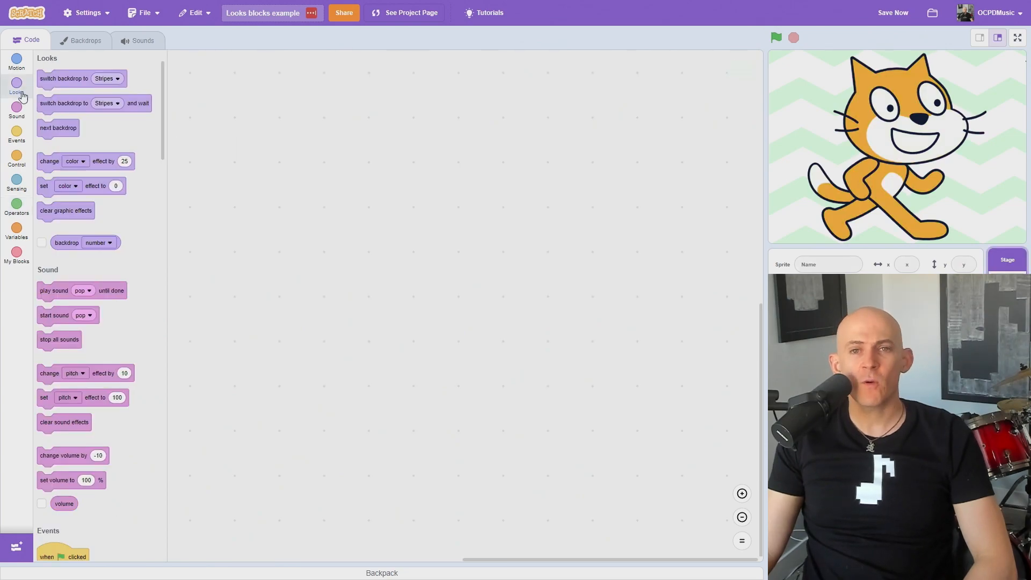